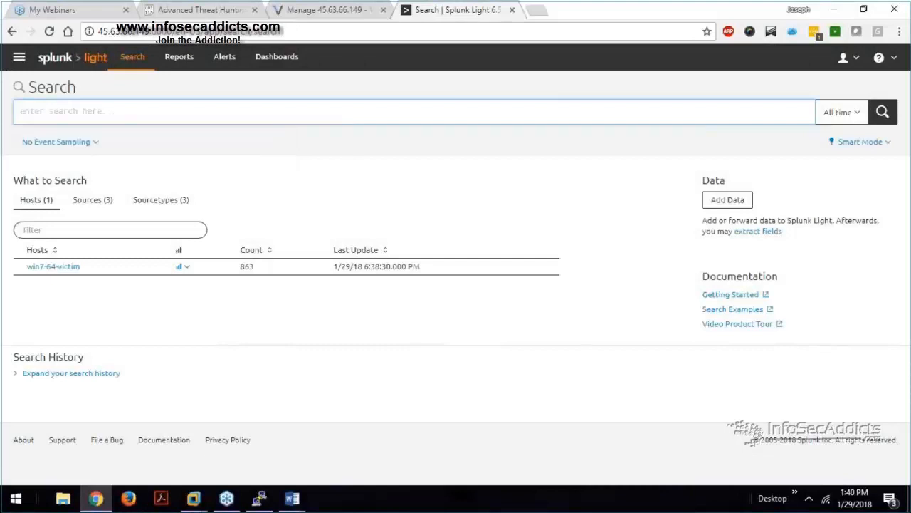
- Begin a search query for host "win7-64-victim" and start the next term
{"action": "type", "text": "host=\"win7-64-victim"}
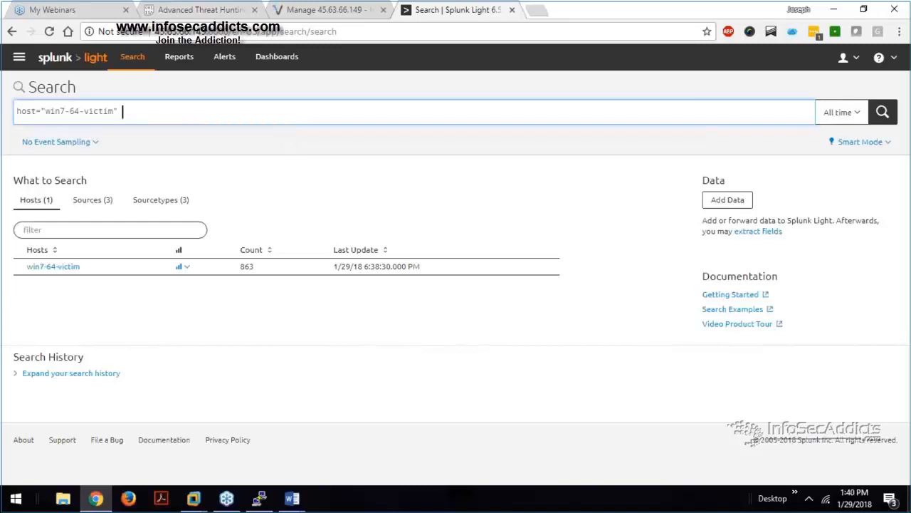
{"action": "type", "text": "and"}
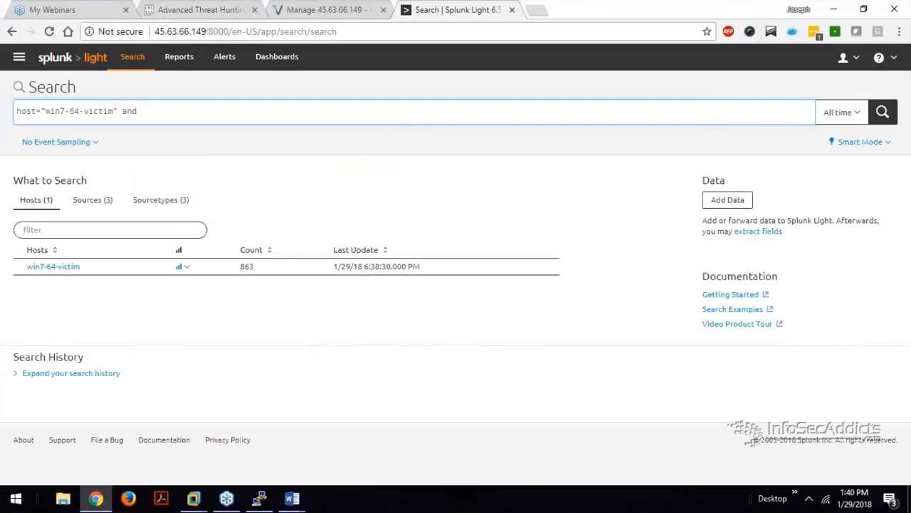
{"action": "type", "text": "sou"}
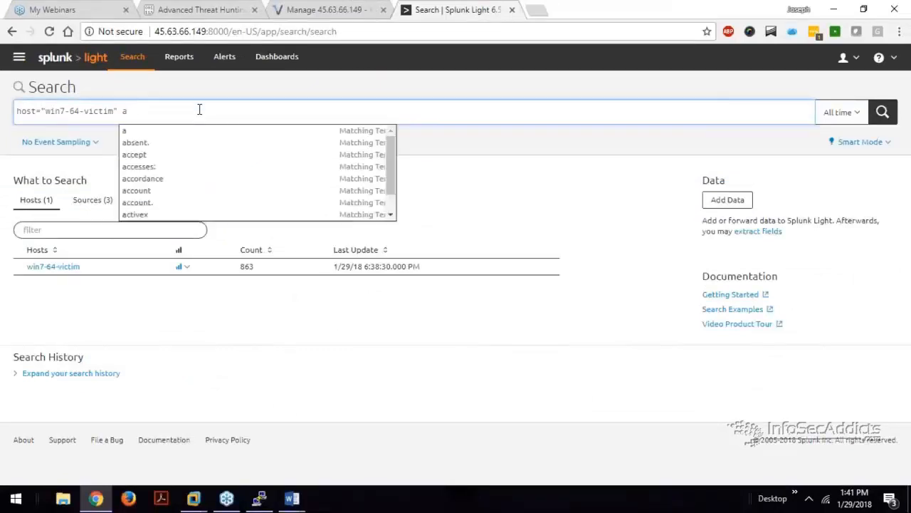
- Replace the mistyped 'or host' with 'and FAIL' after the host="win7-64-victim" query
{"action": "type", "text": "or"}
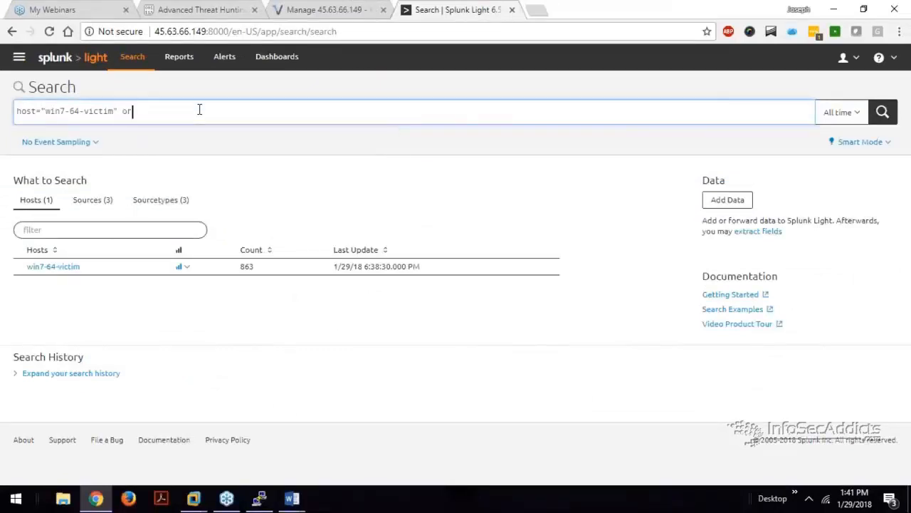
{"action": "type", "text": "host"}
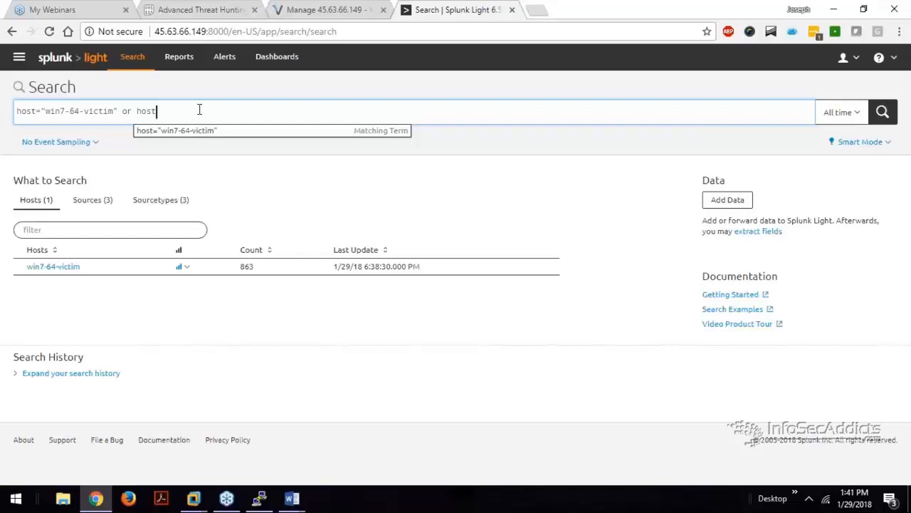
{"action": "key", "text": "backspace"}
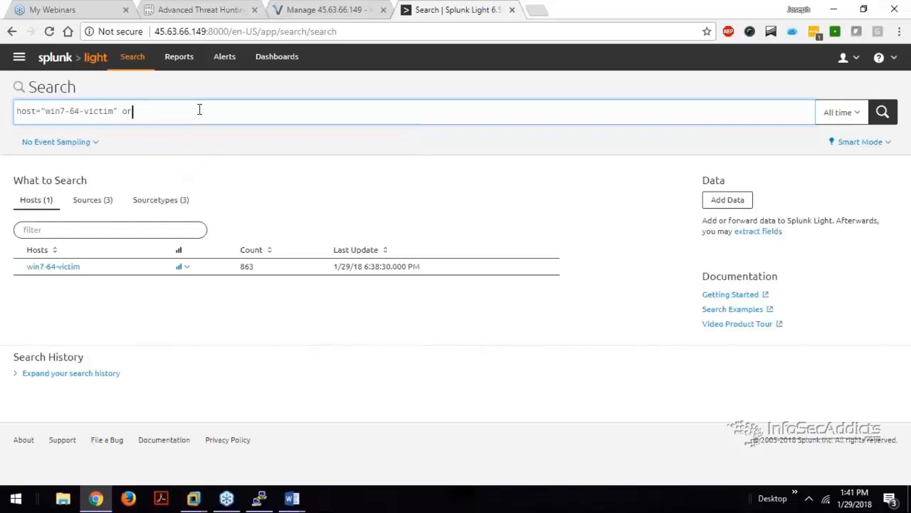
{"action": "type", "text": "an"}
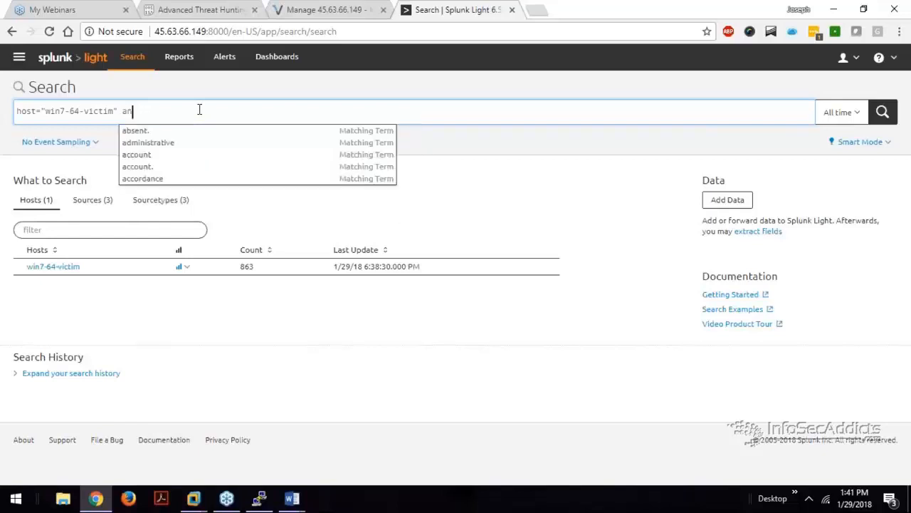
{"action": "type", "text": "d FA"}
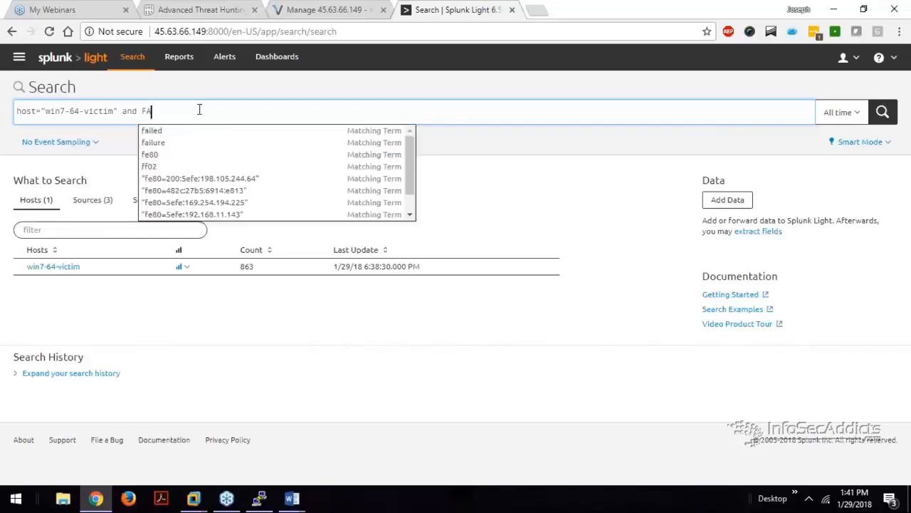
{"action": "type", "text": "IL"}
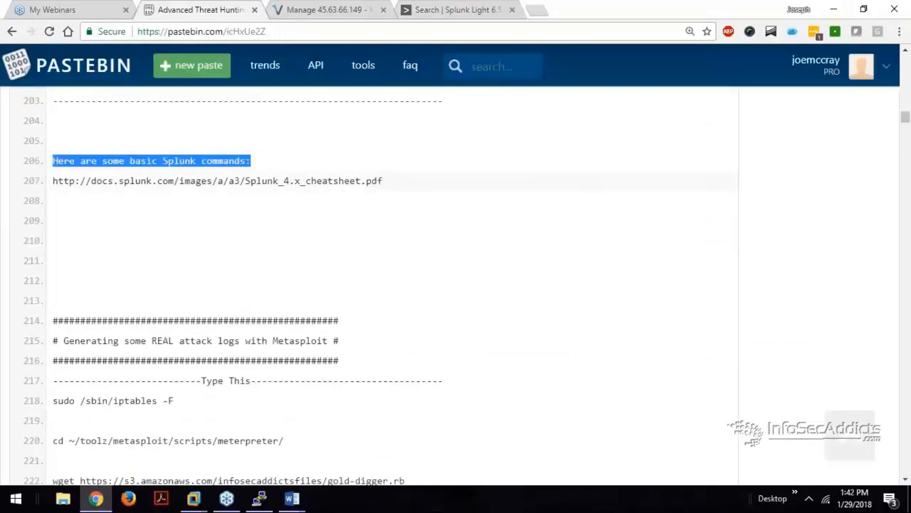
- From the Pastebin class notes, follow the link to the Splunk commands cheatsheet PDF
{"action": "left_click", "coordinate": [59, 199]}
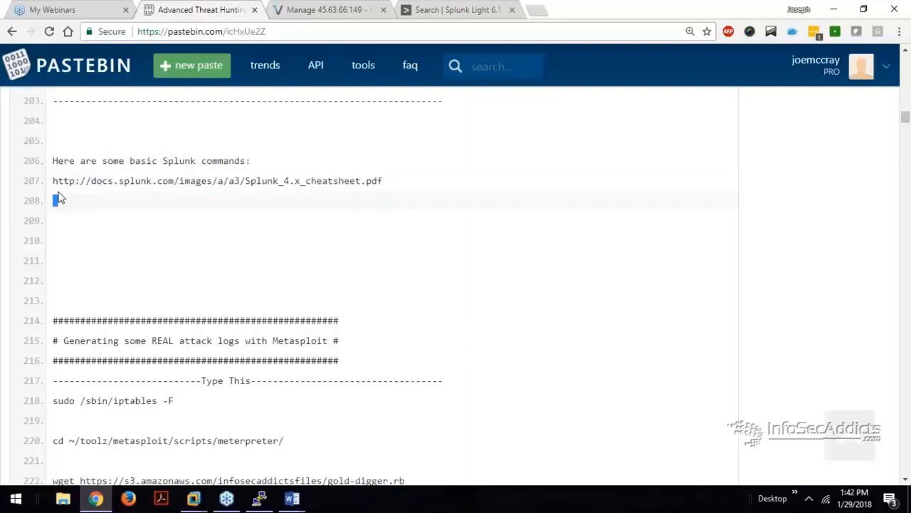
{"action": "left_click", "coordinate": [216, 181]}
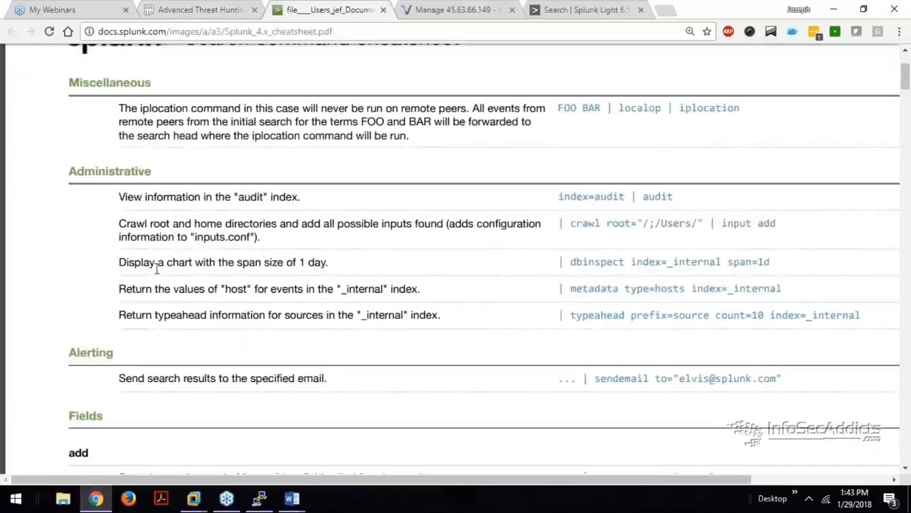
{"action": "mouse_move", "coordinate": [187, 202]}
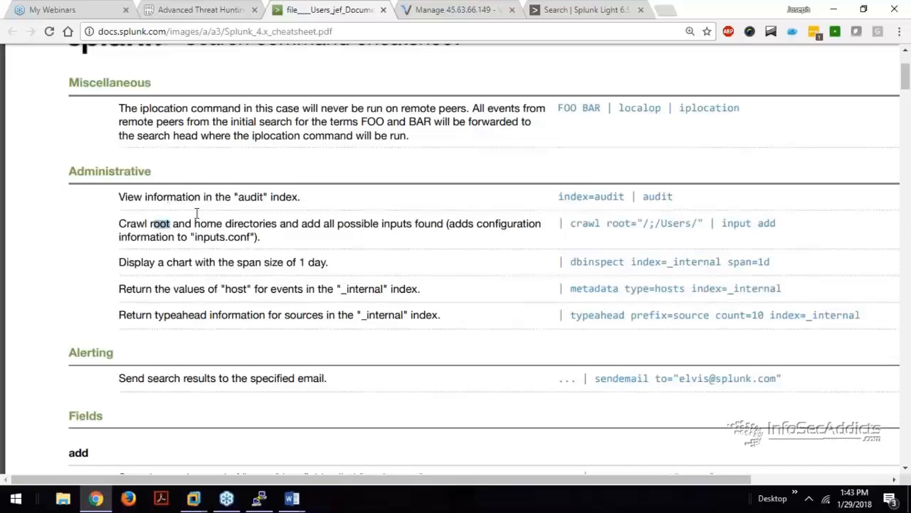
{"action": "left_click_drag", "start_coordinate": [153, 222], "coordinate": [334, 222]}
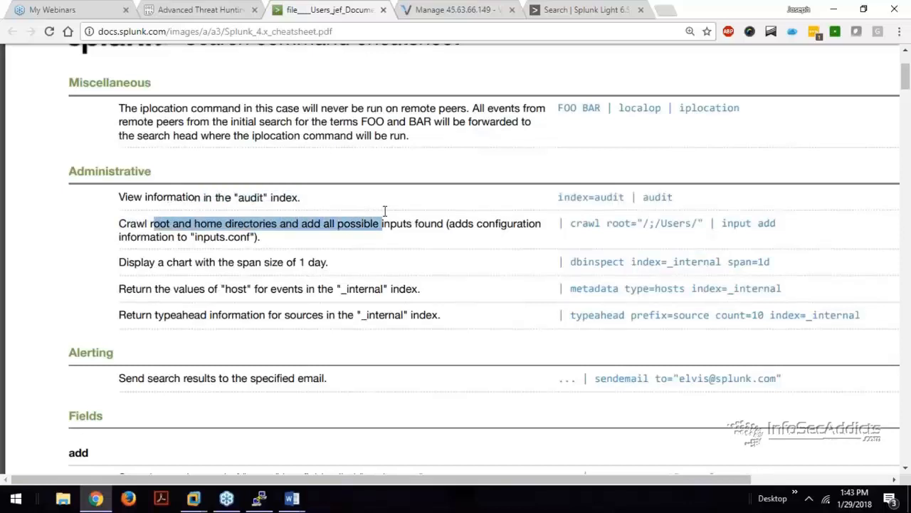
{"action": "mouse_move", "coordinate": [595, 207]}
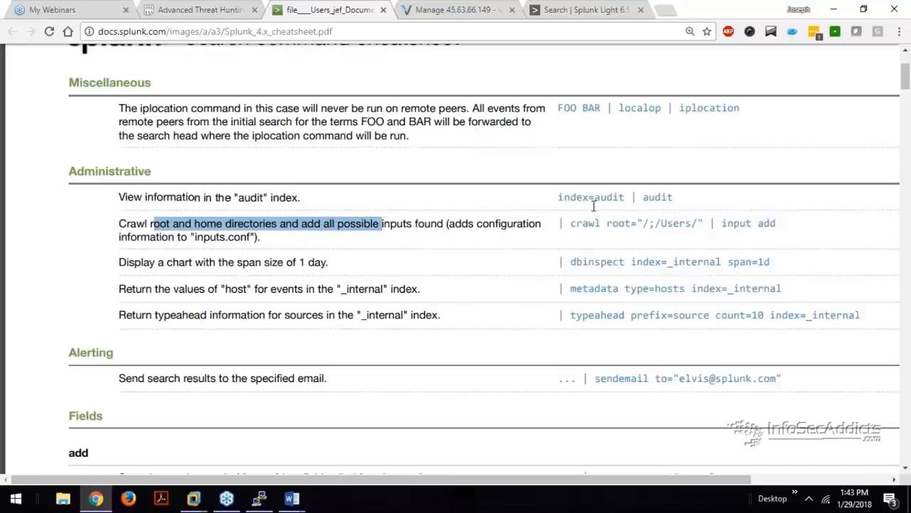
{"action": "mouse_move", "coordinate": [572, 223]}
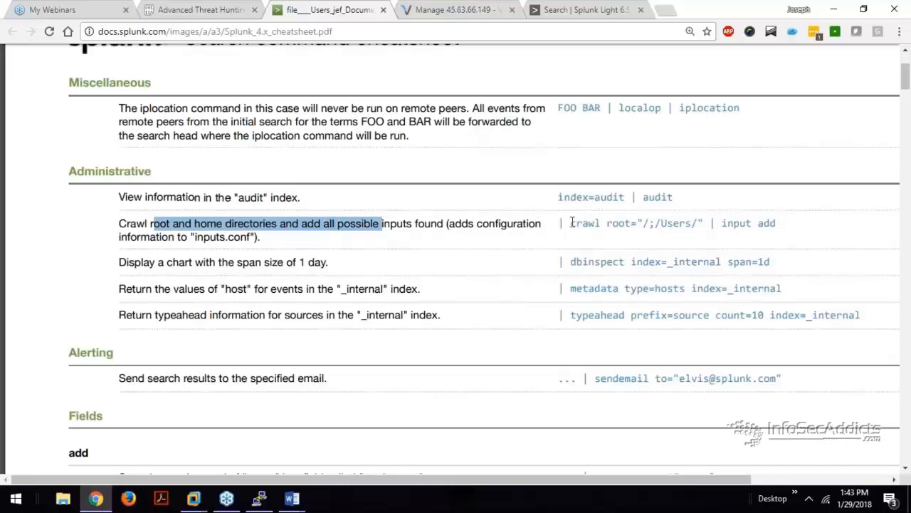
{"action": "double_click", "coordinate": [584, 222]}
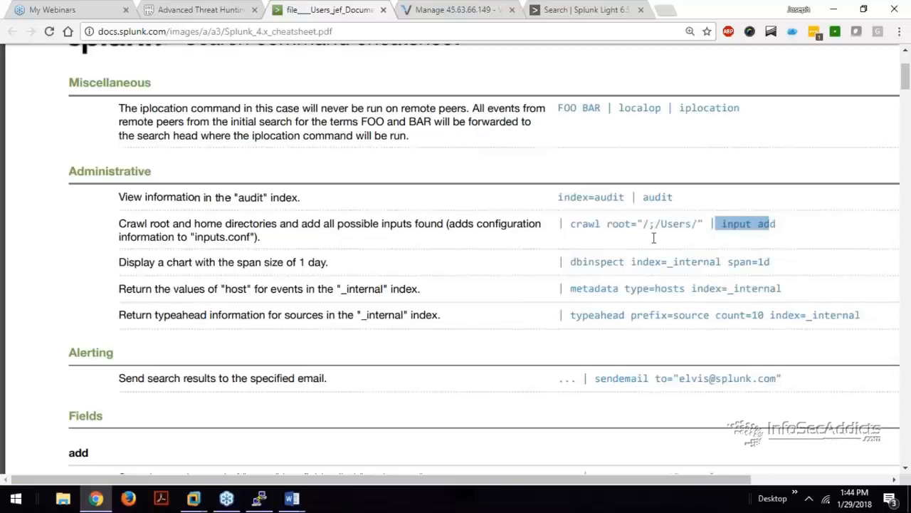
{"action": "scroll", "scroll_direction": "down", "scroll_amount": 3}
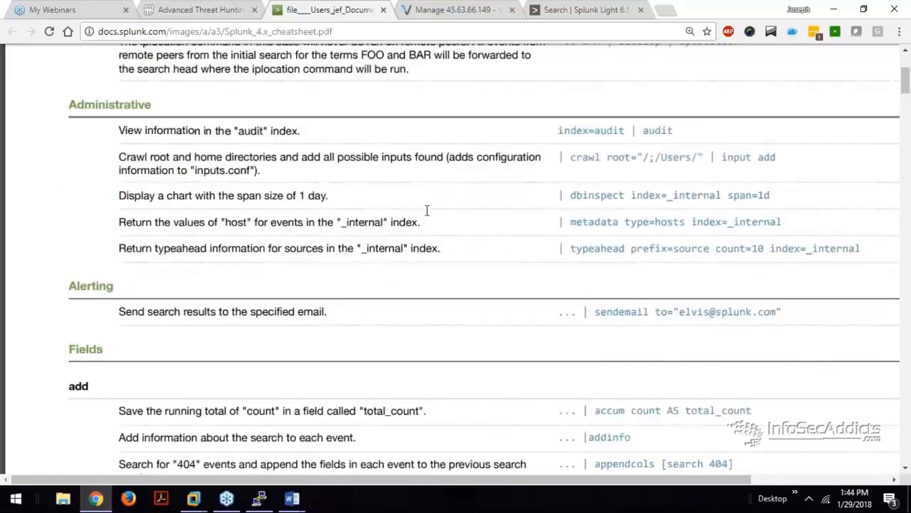
{"action": "mouse_move", "coordinate": [733, 198]}
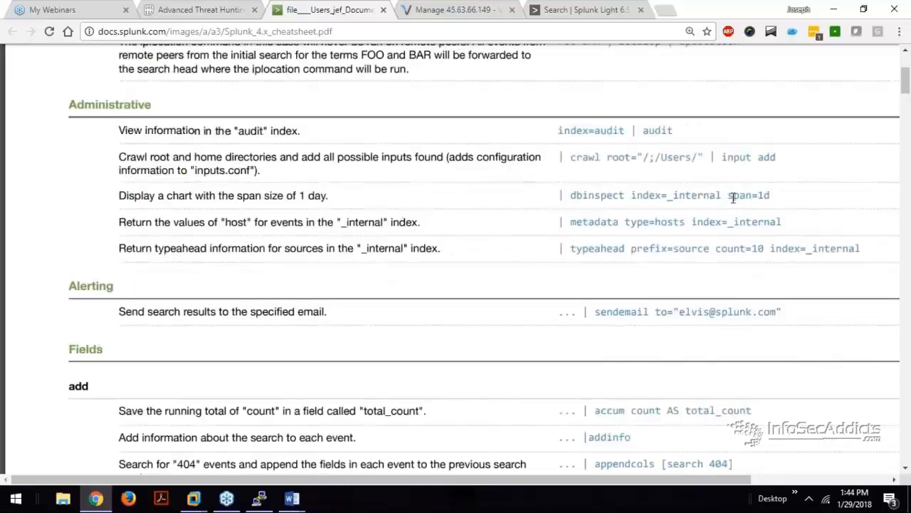
{"action": "mouse_move", "coordinate": [624, 185]}
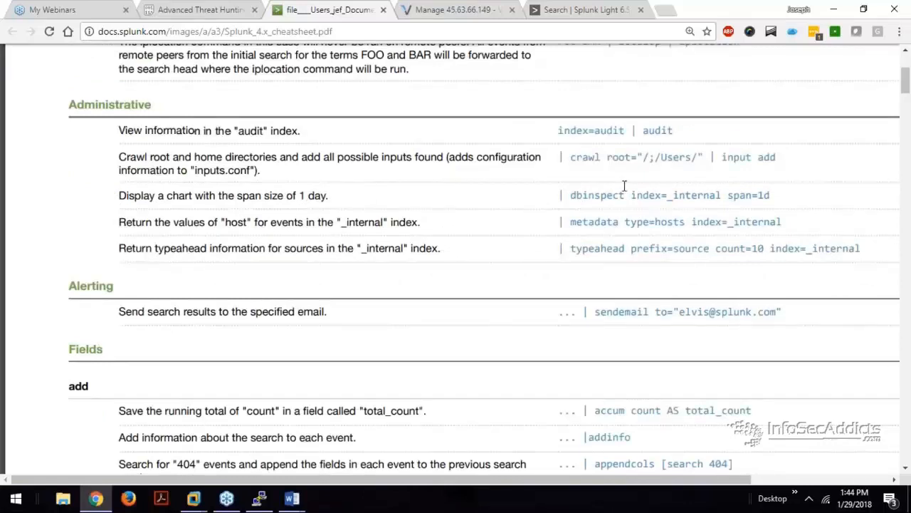
{"action": "double_click", "coordinate": [749, 195]}
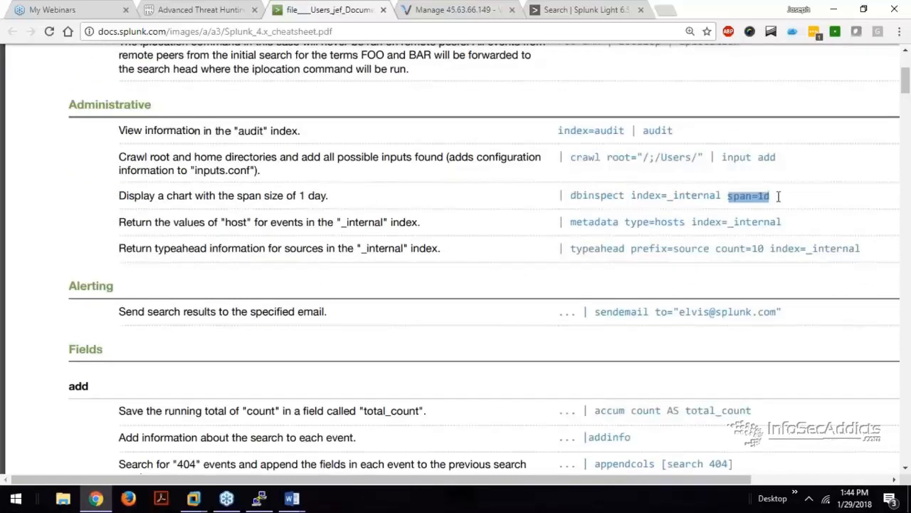
{"action": "mouse_move", "coordinate": [593, 222]}
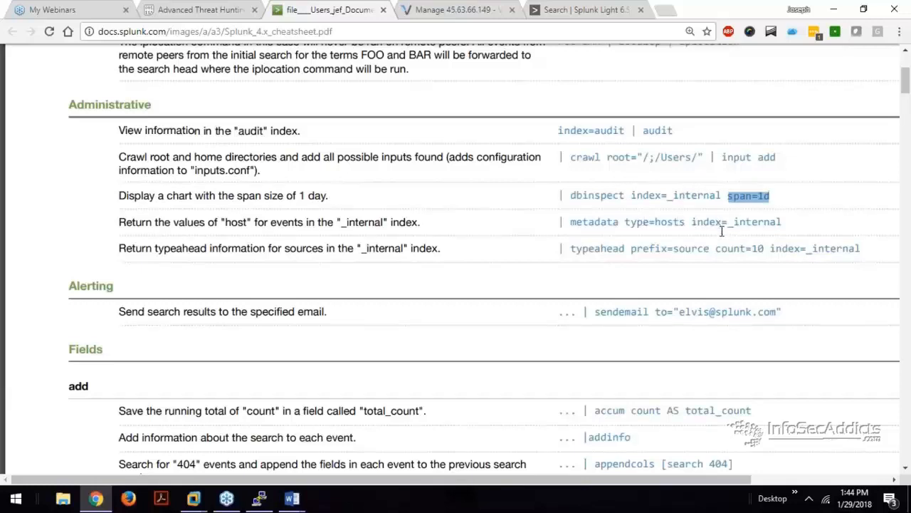
{"action": "mouse_move", "coordinate": [251, 259]}
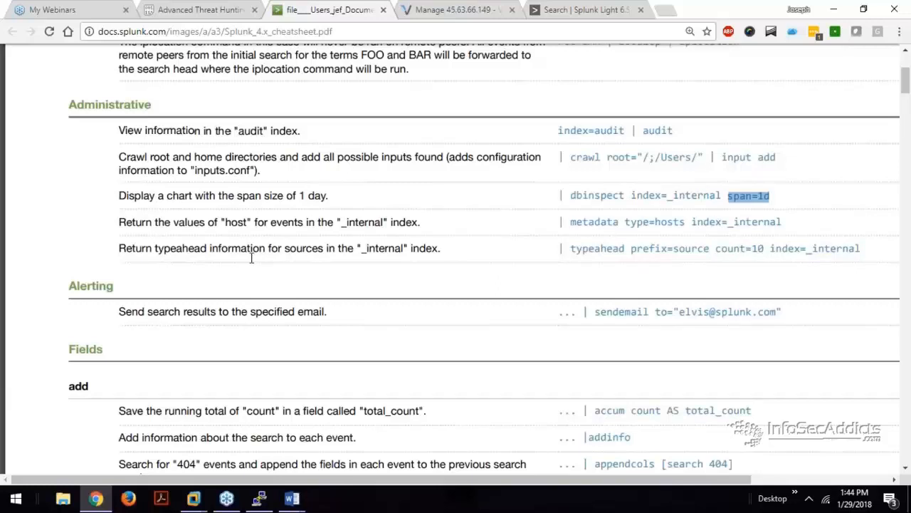
{"action": "scroll", "scroll_direction": "down", "scroll_amount": 3}
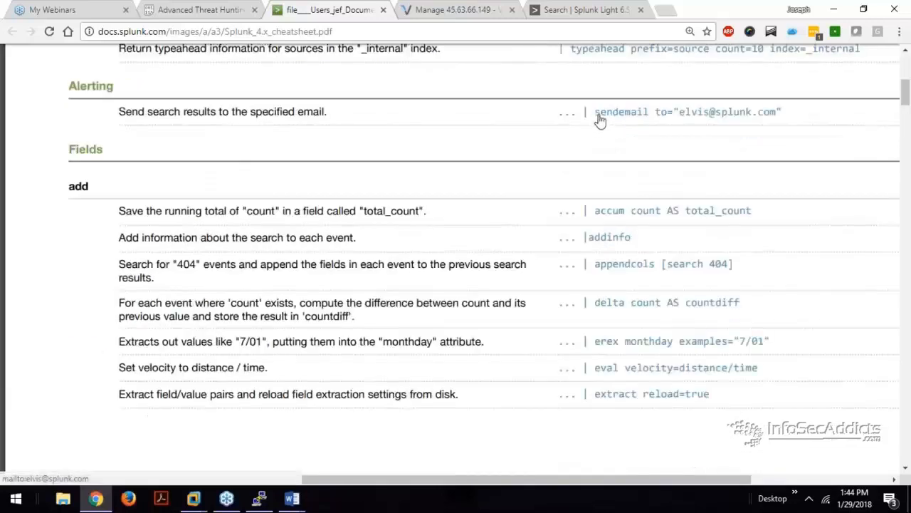
{"action": "mouse_move", "coordinate": [605, 124]}
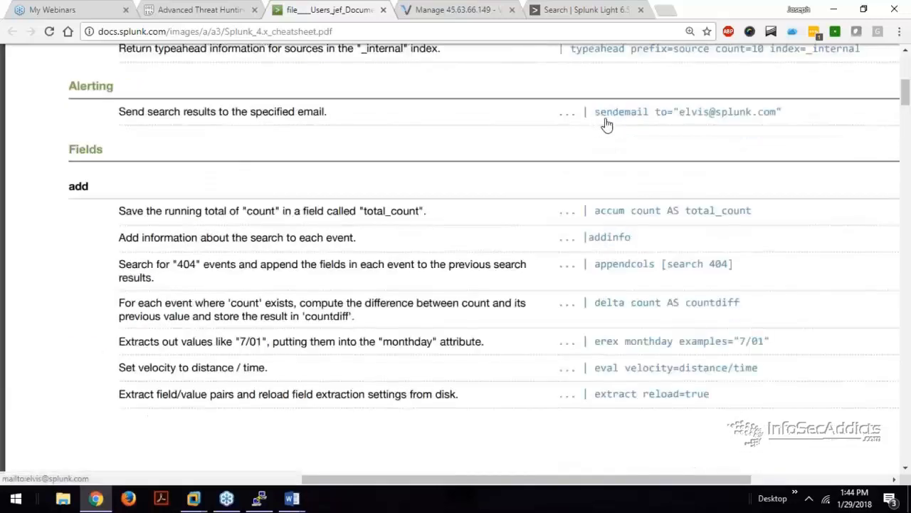
{"action": "mouse_move", "coordinate": [644, 122]}
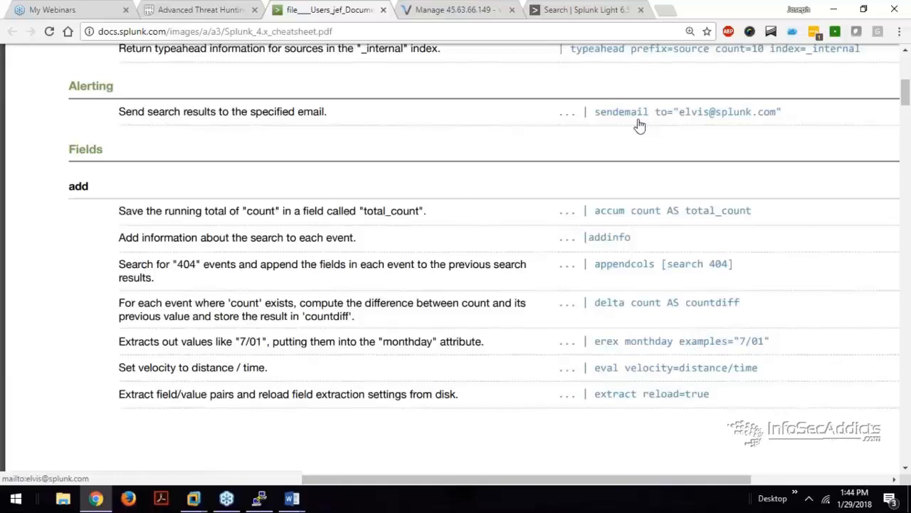
{"action": "scroll", "scroll_direction": "down", "scroll_amount": 3}
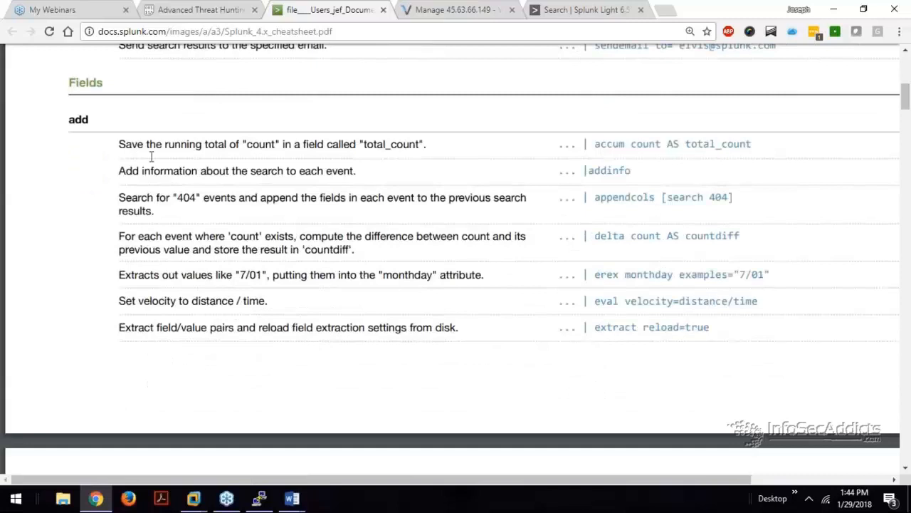
{"action": "mouse_move", "coordinate": [205, 145]}
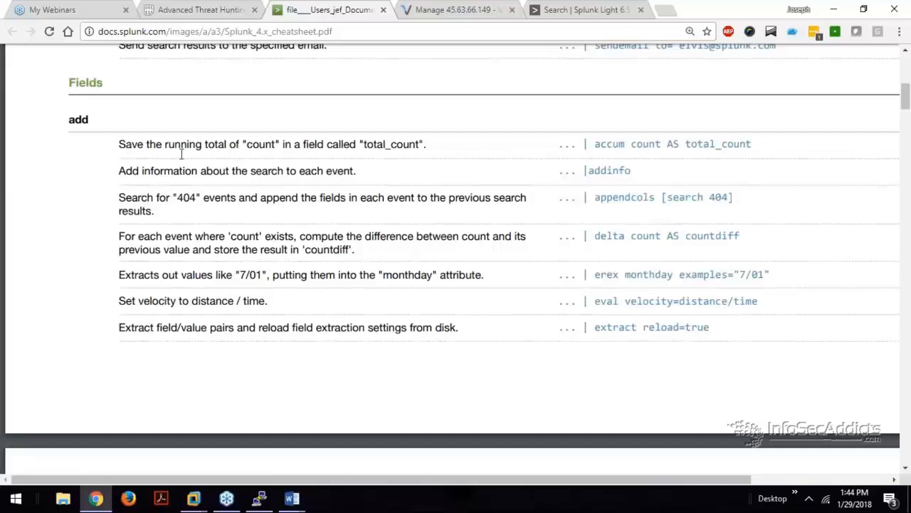
{"action": "mouse_move", "coordinate": [197, 141]}
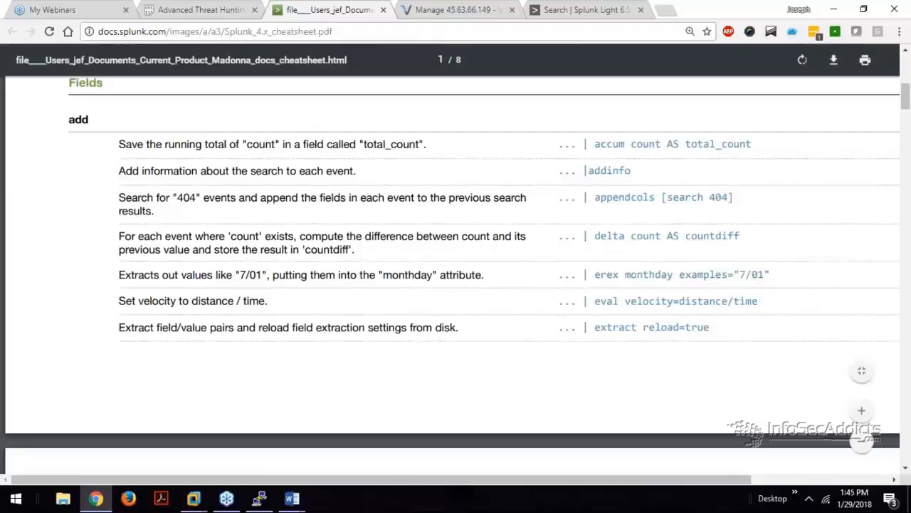
{"action": "double_click", "coordinate": [609, 144]}
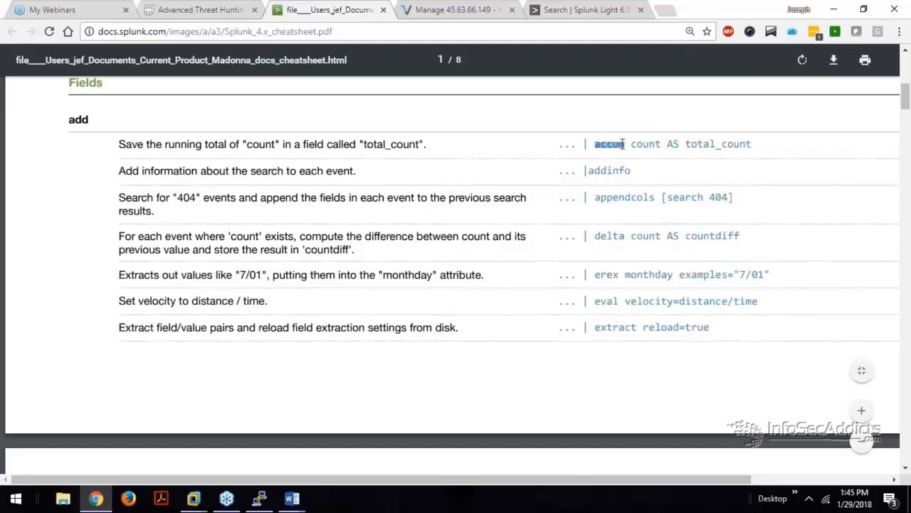
{"action": "scroll", "scroll_direction": "up", "scroll_amount": 3}
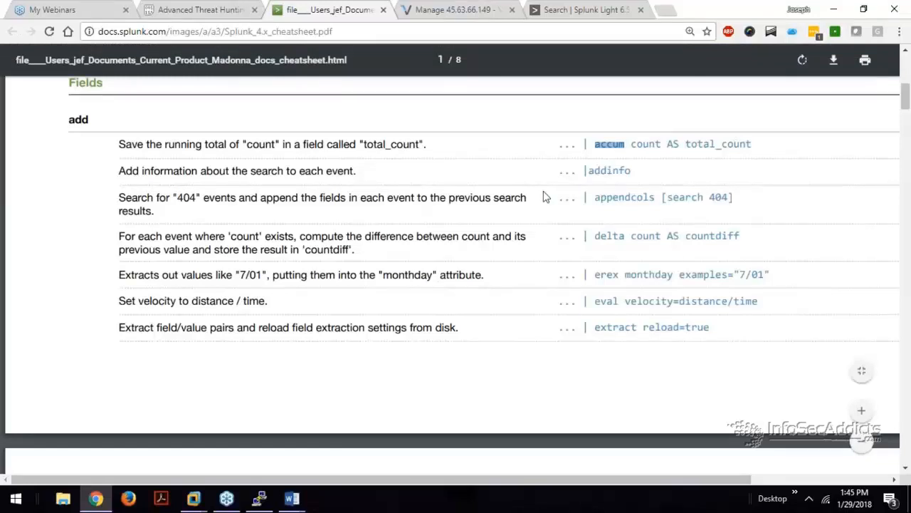
{"action": "mouse_move", "coordinate": [681, 199]}
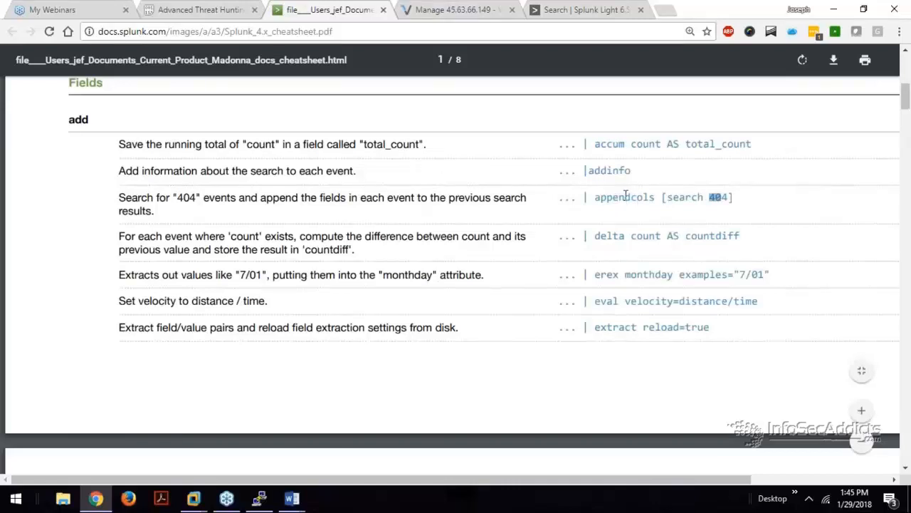
{"action": "scroll", "scroll_direction": "up", "scroll_amount": 3}
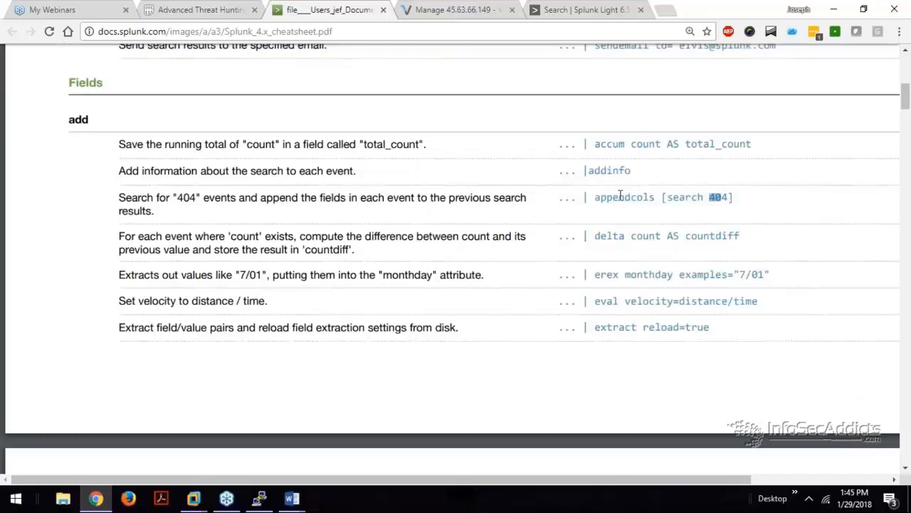
{"action": "scroll", "scroll_direction": "down", "scroll_amount": 3}
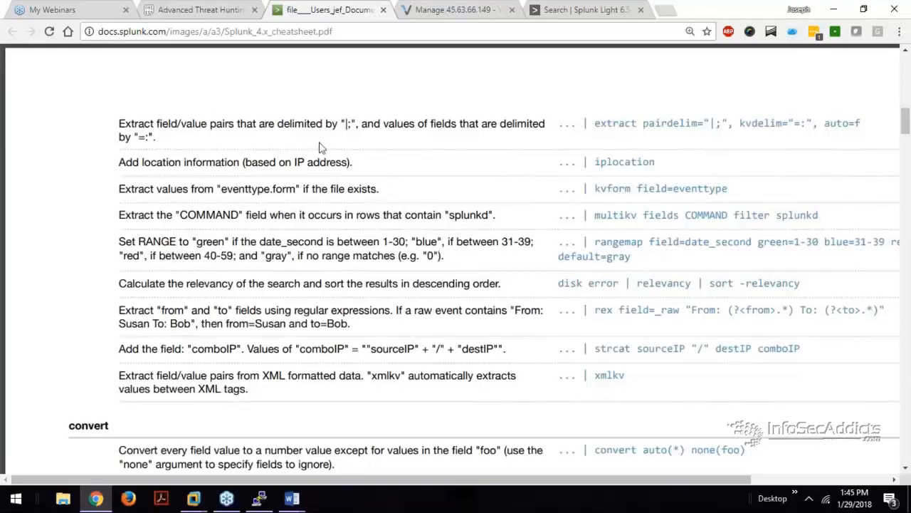
{"action": "mouse_move", "coordinate": [225, 121]}
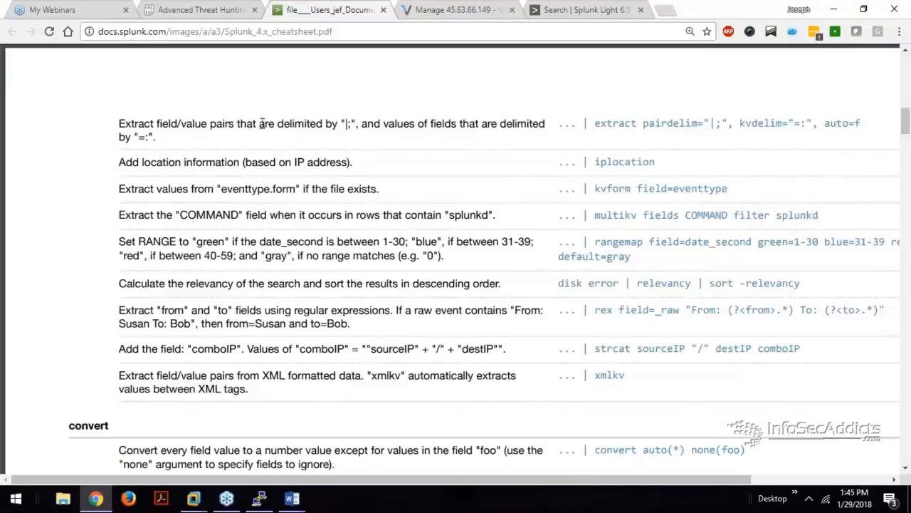
{"action": "mouse_move", "coordinate": [410, 128]}
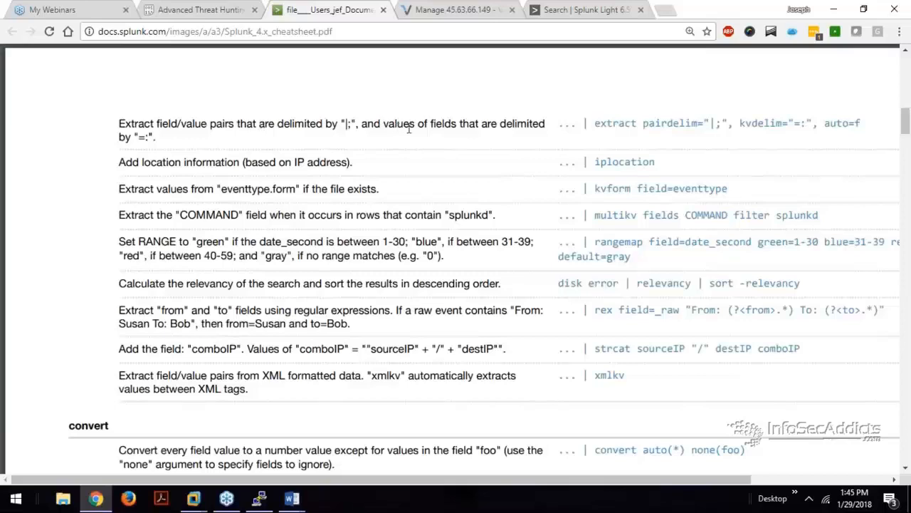
- Scroll down the cheatsheet past the extract, generate and group commands
{"action": "scroll", "scroll_direction": "down", "scroll_amount": 3}
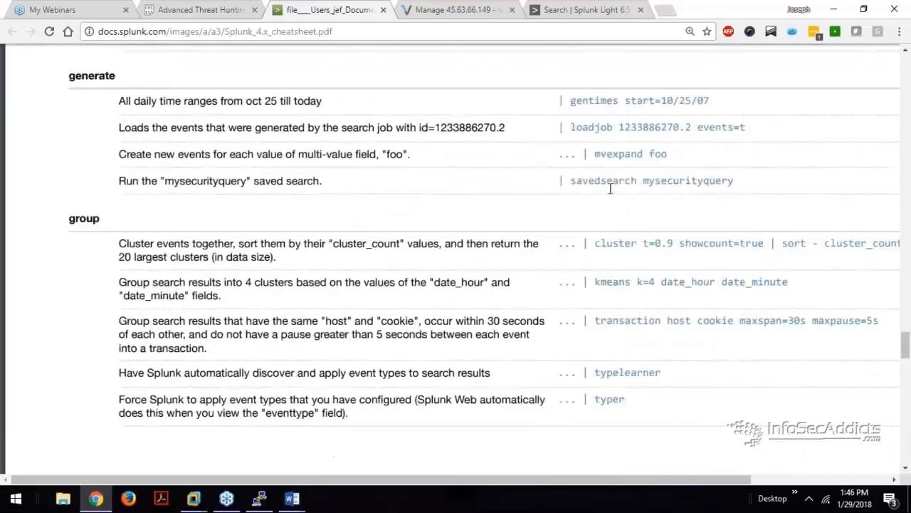
{"action": "scroll", "scroll_direction": "down", "scroll_amount": 3}
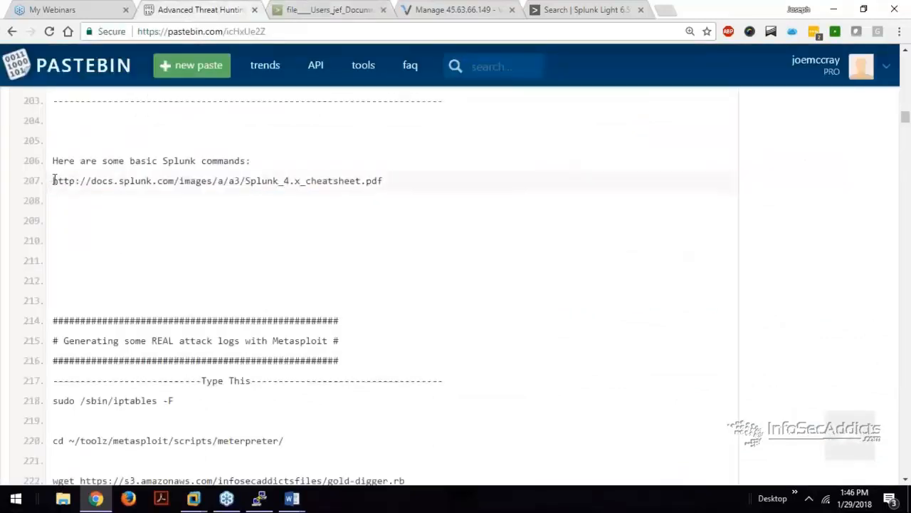
{"action": "triple_click", "coordinate": [217, 179]}
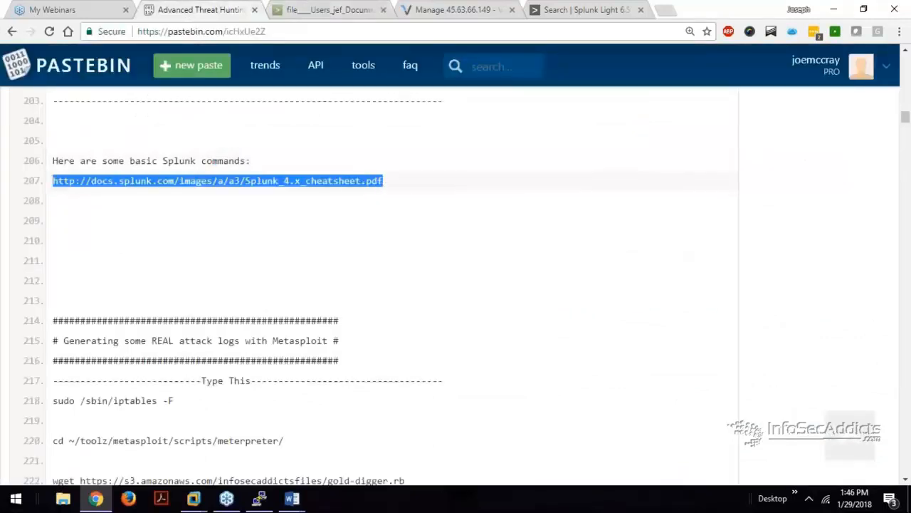
{"action": "scroll", "scroll_direction": "down", "scroll_amount": 3}
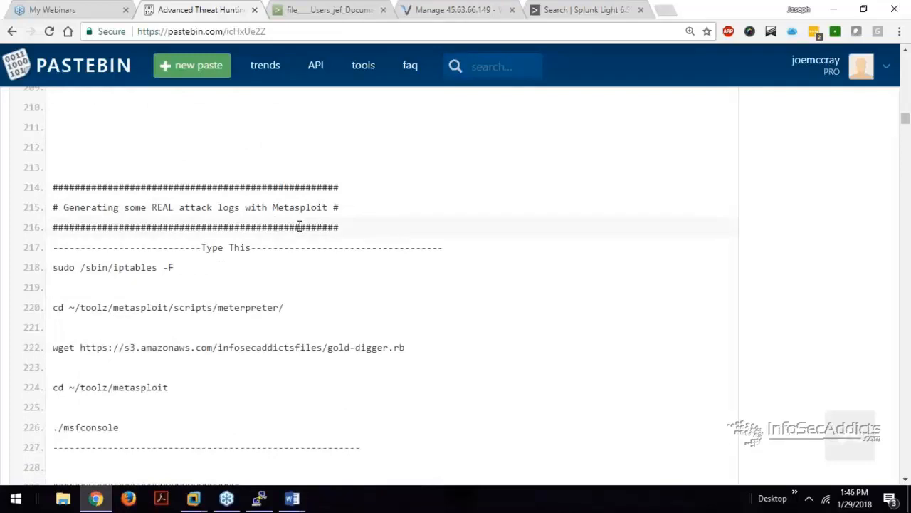
{"action": "mouse_move", "coordinate": [459, 242]}
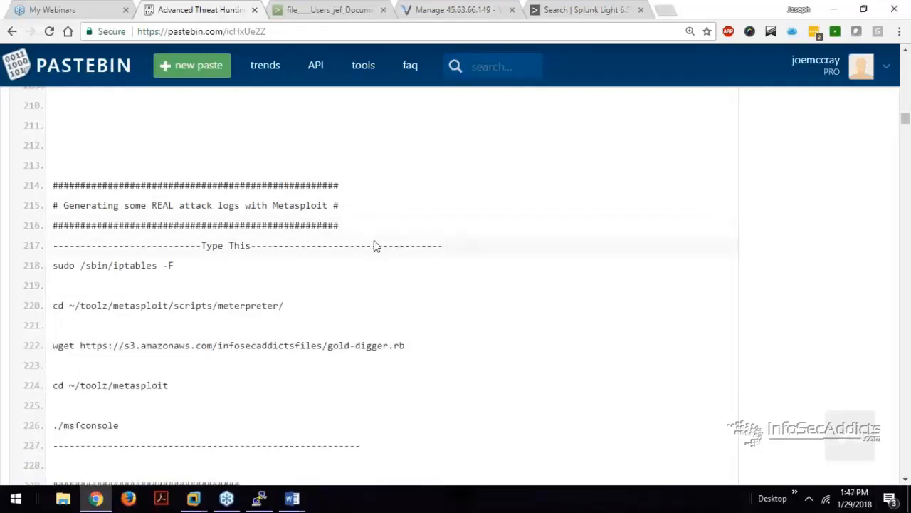
{"action": "scroll", "scroll_direction": "down", "scroll_amount": 3}
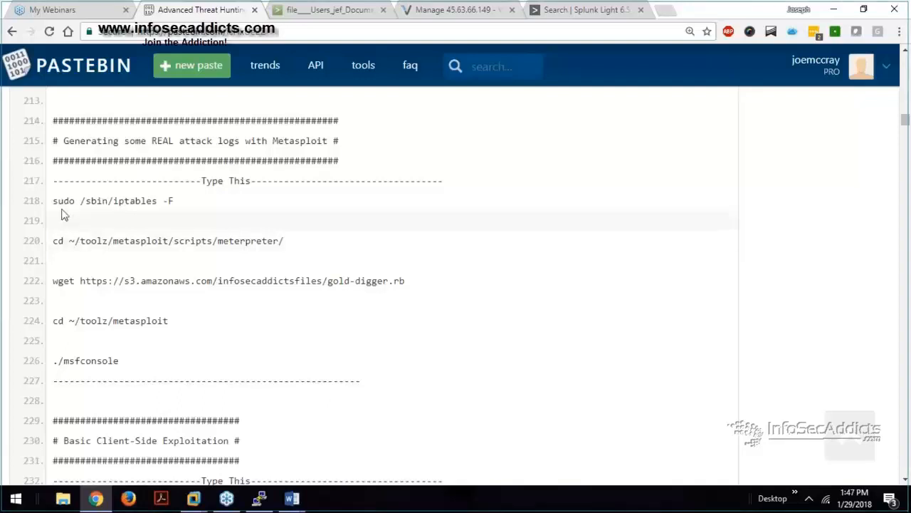
{"action": "mouse_move", "coordinate": [150, 228]}
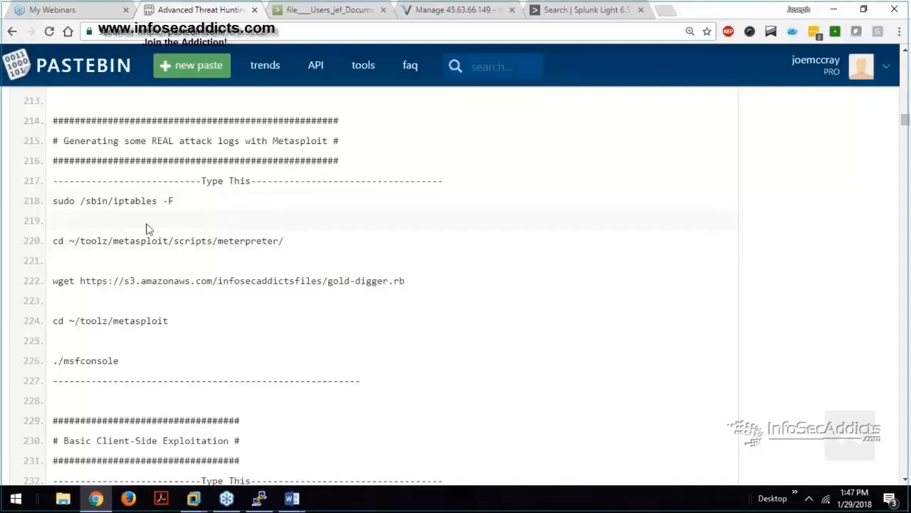
{"action": "mouse_move", "coordinate": [149, 233]}
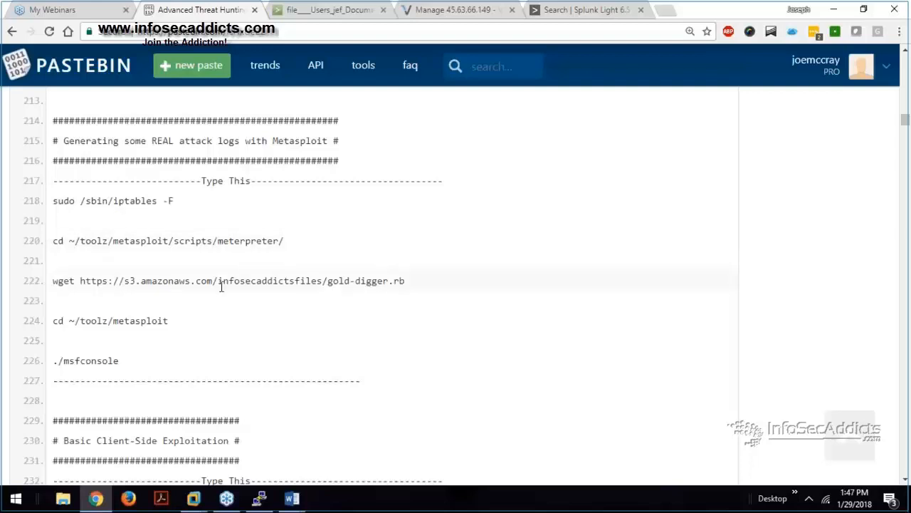
{"action": "mouse_move", "coordinate": [221, 292]}
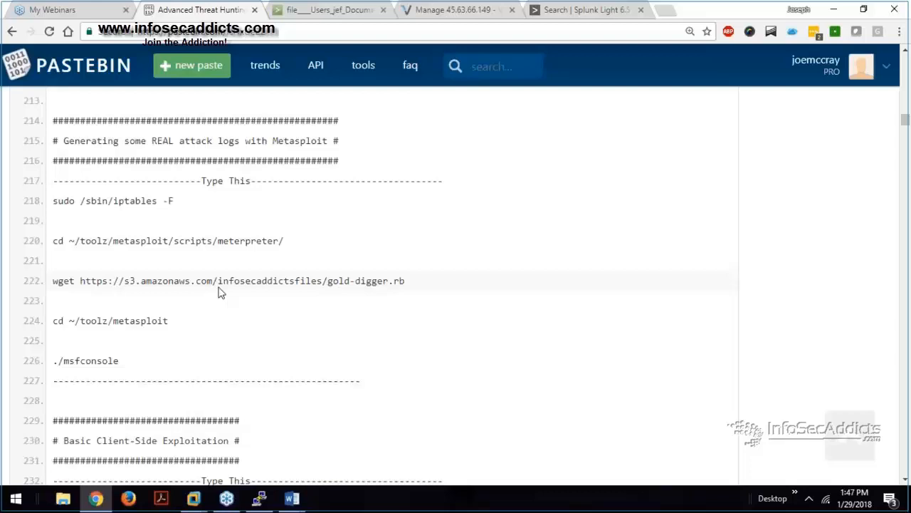
{"action": "mouse_move", "coordinate": [225, 298]}
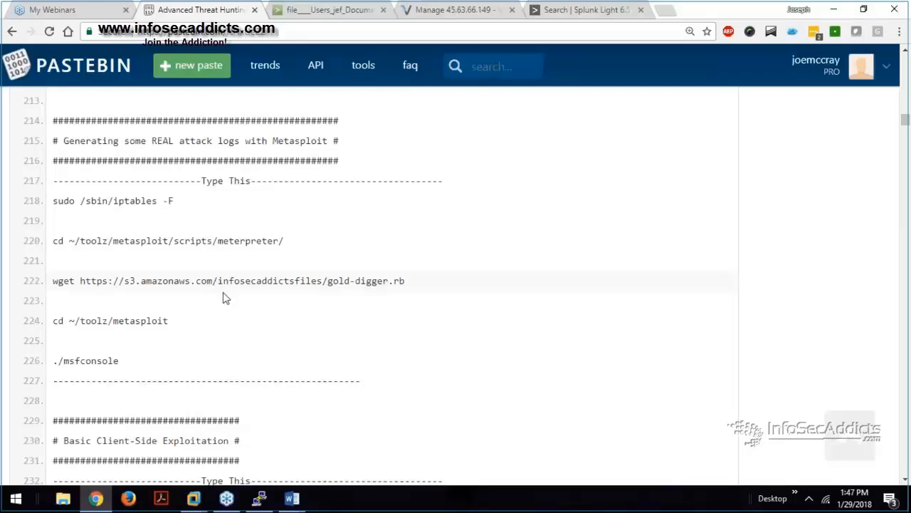